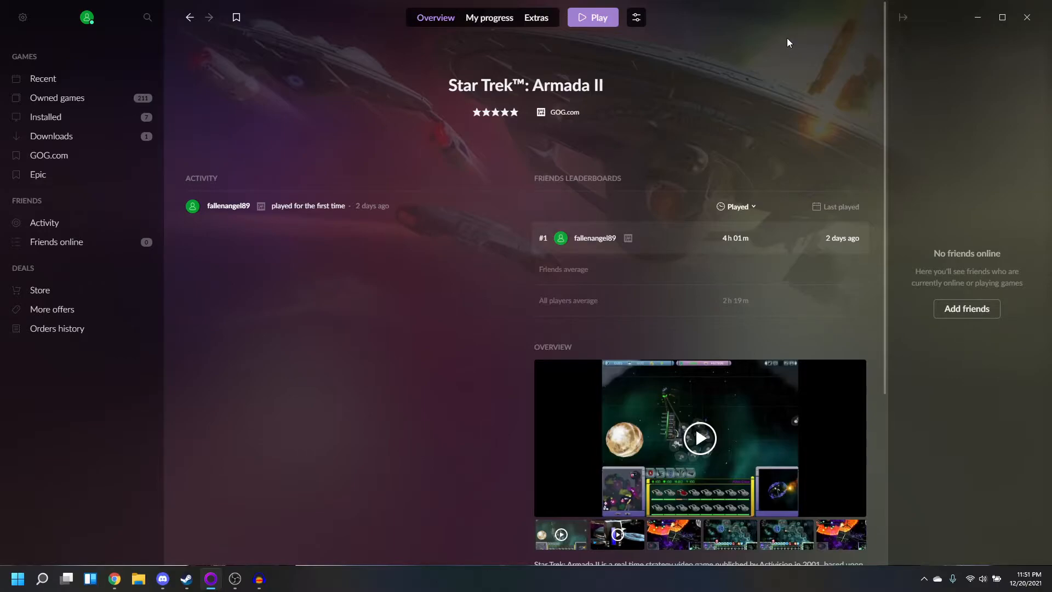
pyautogui.moveTo(693, 105)
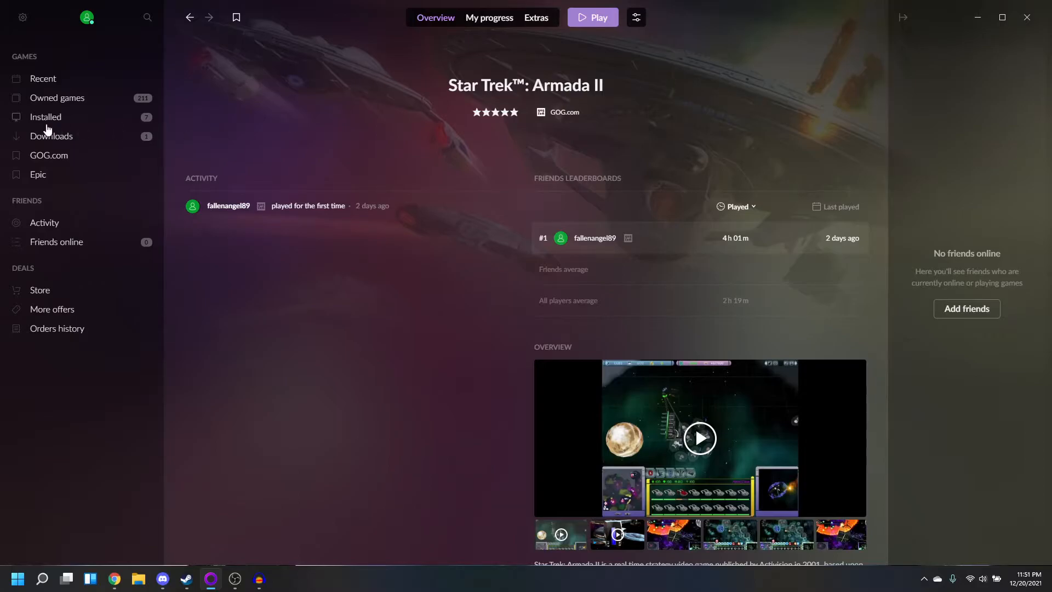
# Show the Installed library listing seven games, including both Star Trek Armada titles
pyautogui.click(46, 117)
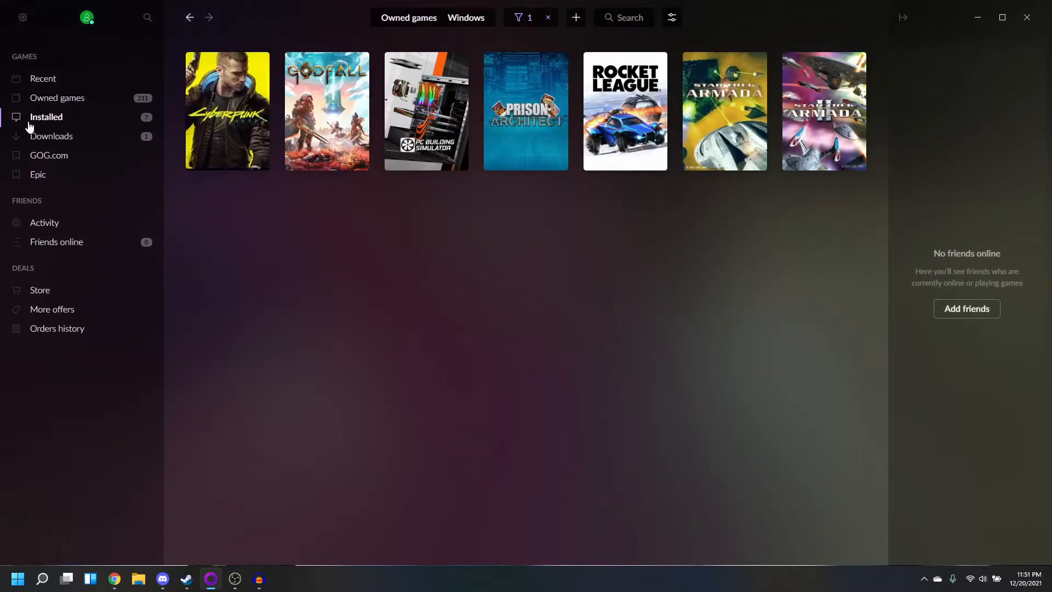
pyautogui.moveTo(47, 117)
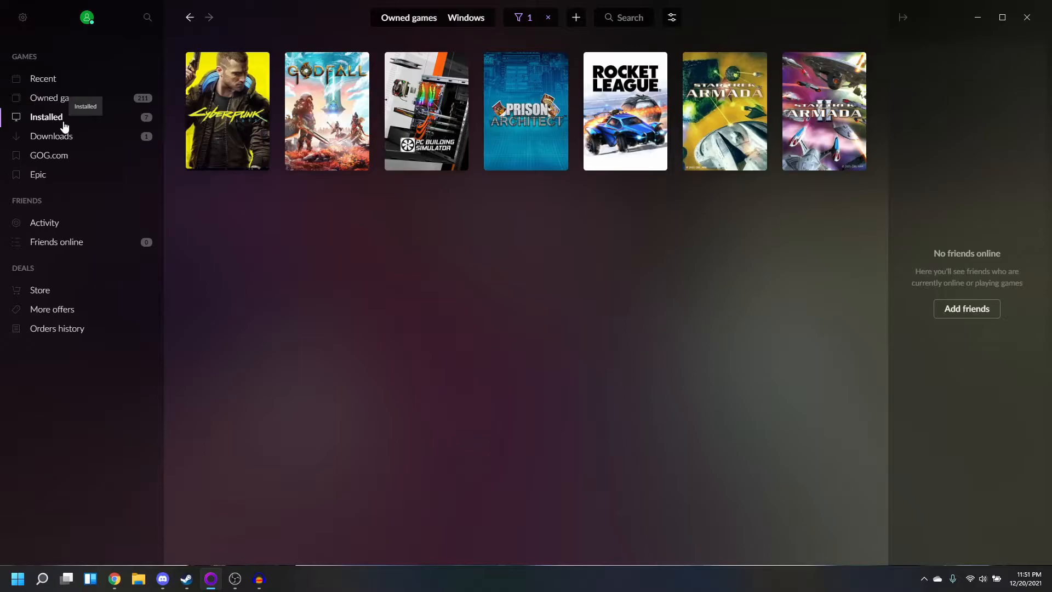
pyautogui.moveTo(802, 118)
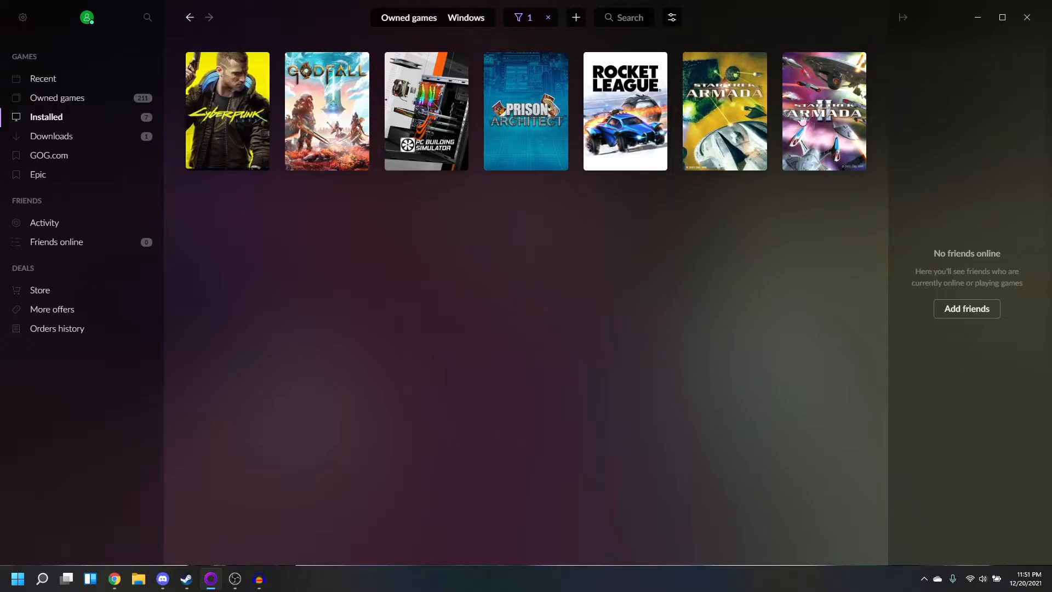
pyautogui.moveTo(777, 114)
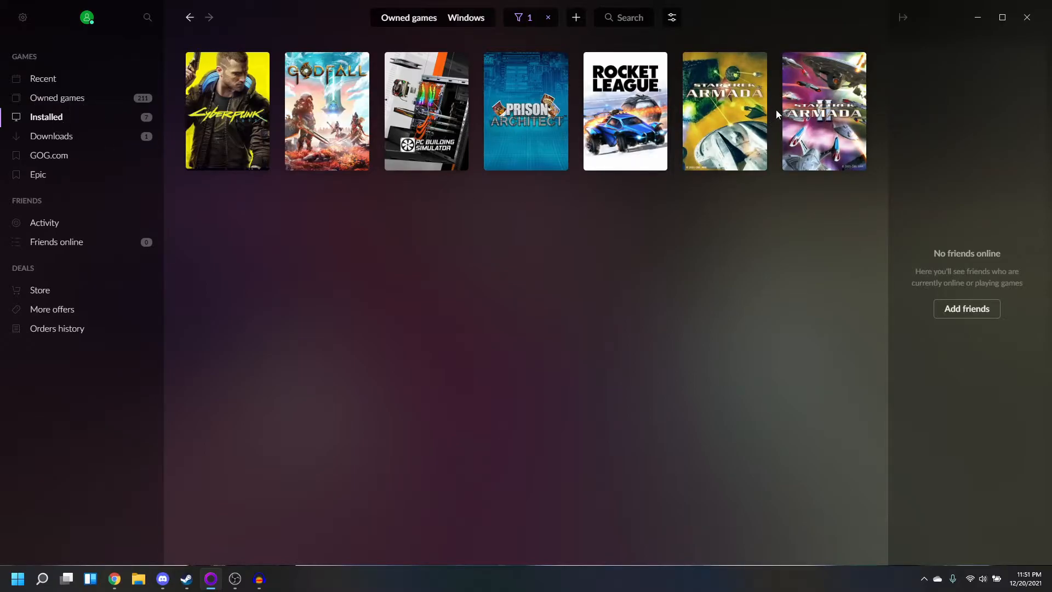
pyautogui.moveTo(826, 125)
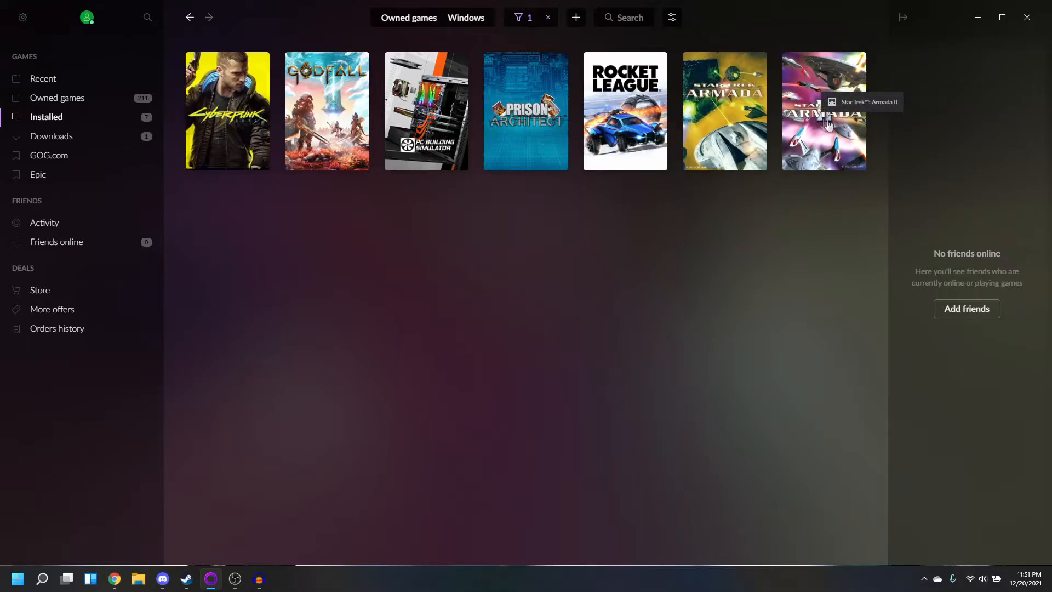
# From the Star Trek: Armada II page, launch the DirectX wrapper configuration via the options beside Play
pyautogui.click(823, 111)
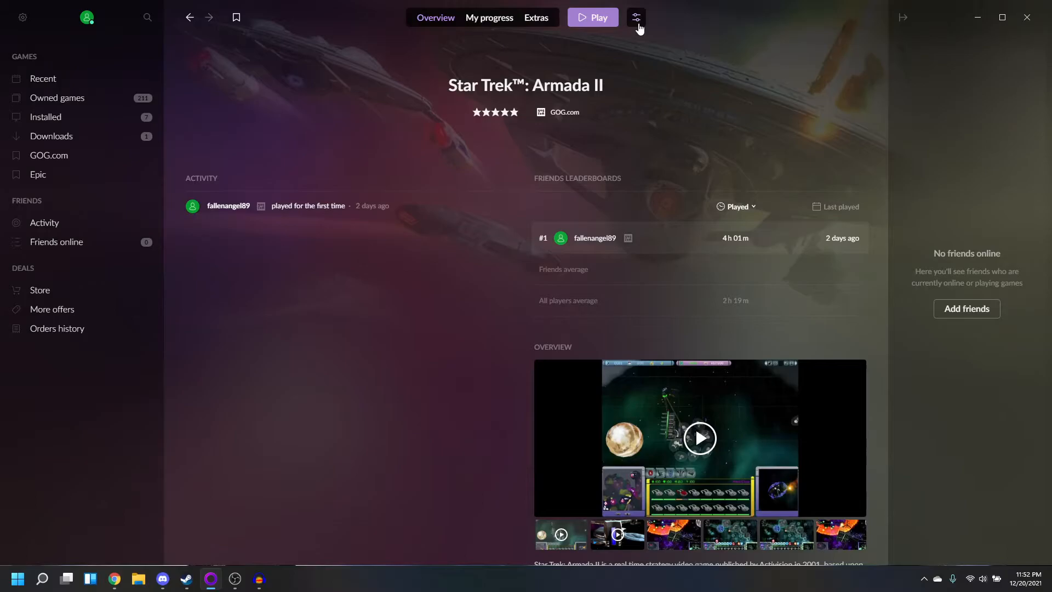
pyautogui.moveTo(642, 14)
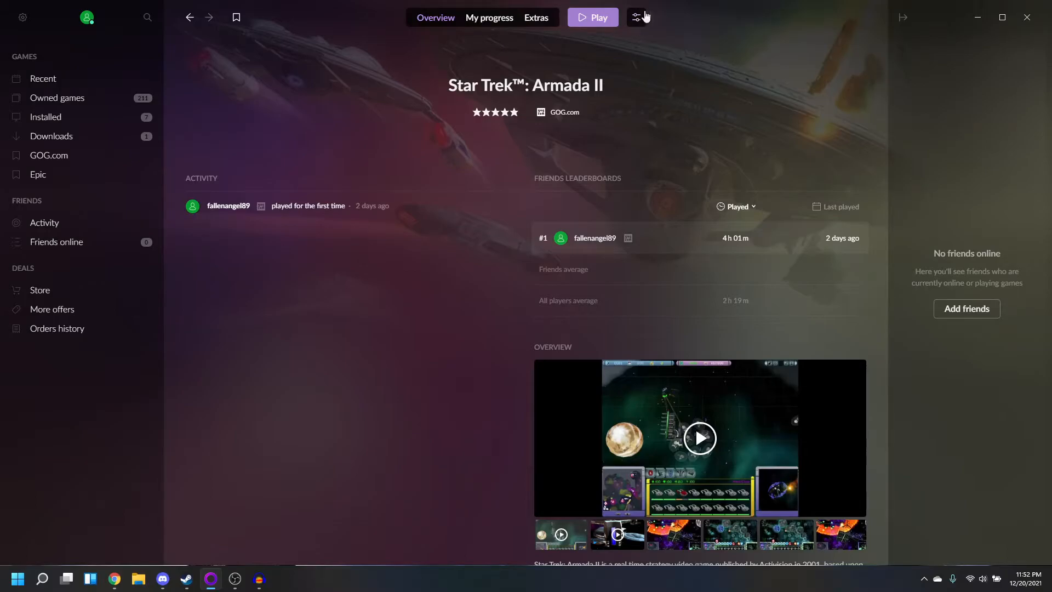
pyautogui.click(635, 17)
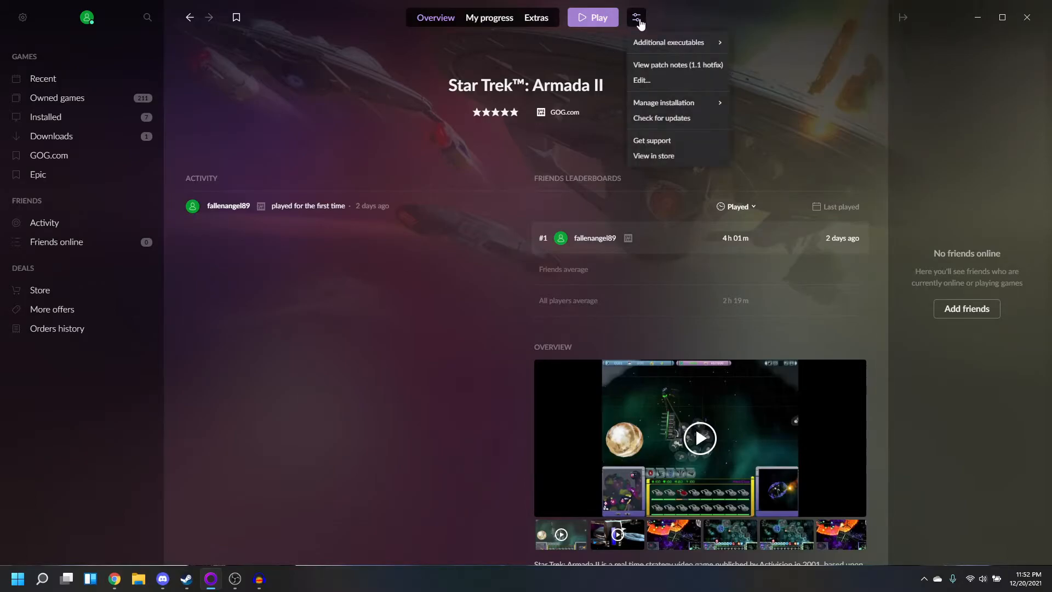
pyautogui.moveTo(668, 42)
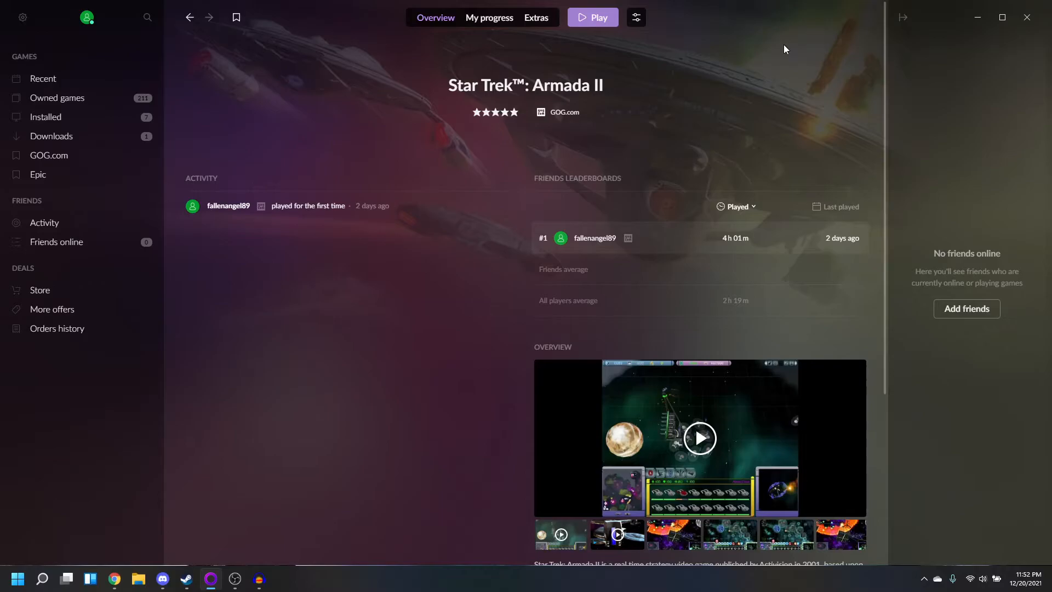
pyautogui.click(592, 17)
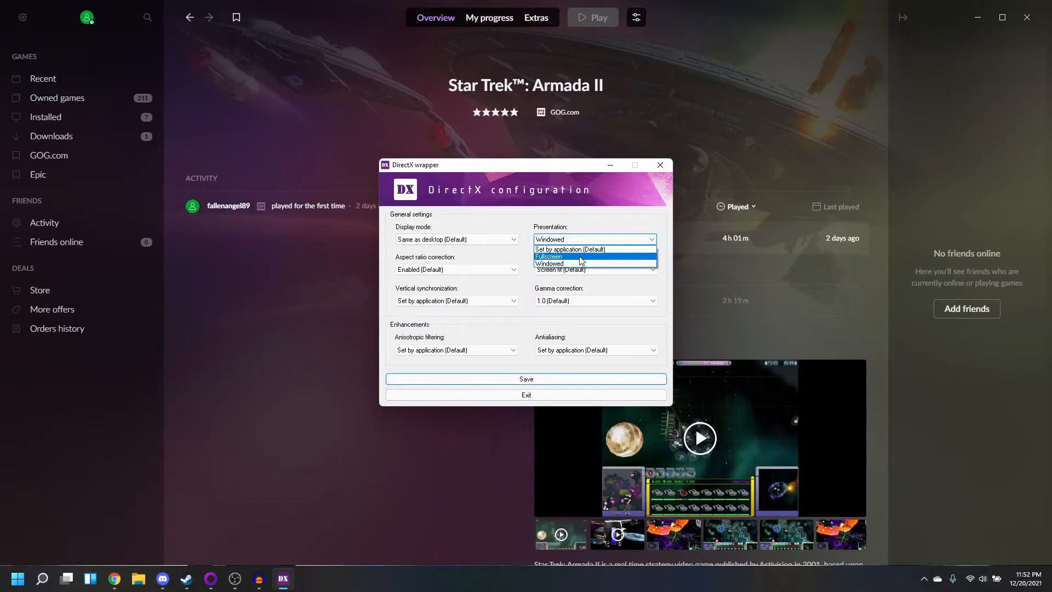
# Keep Presentation set to Windowed with desktop display mode, then exit the wrapper configuration
pyautogui.click(549, 264)
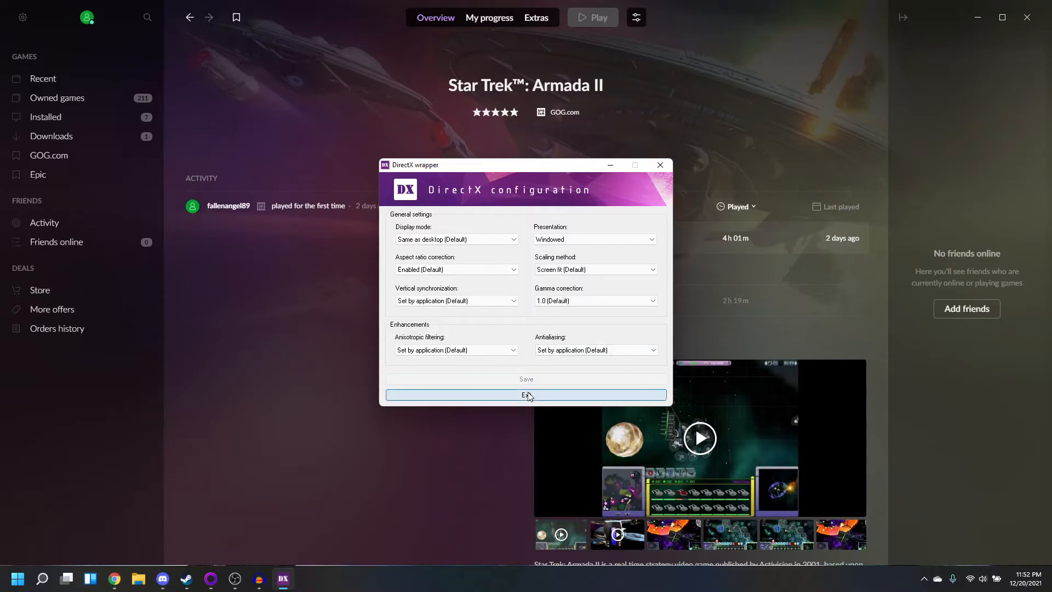
pyautogui.click(527, 396)
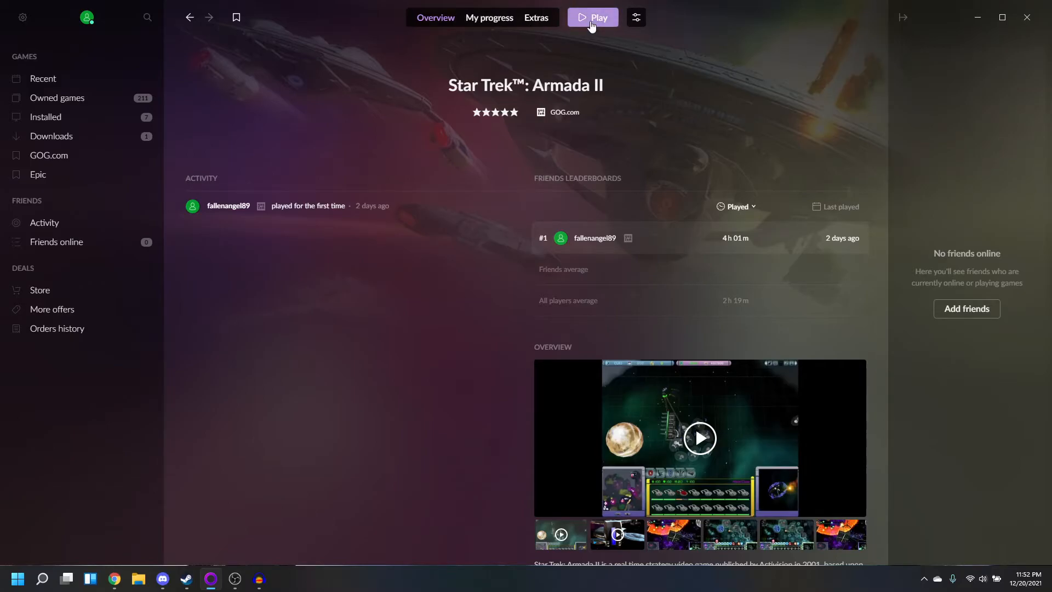
pyautogui.moveTo(692, 124)
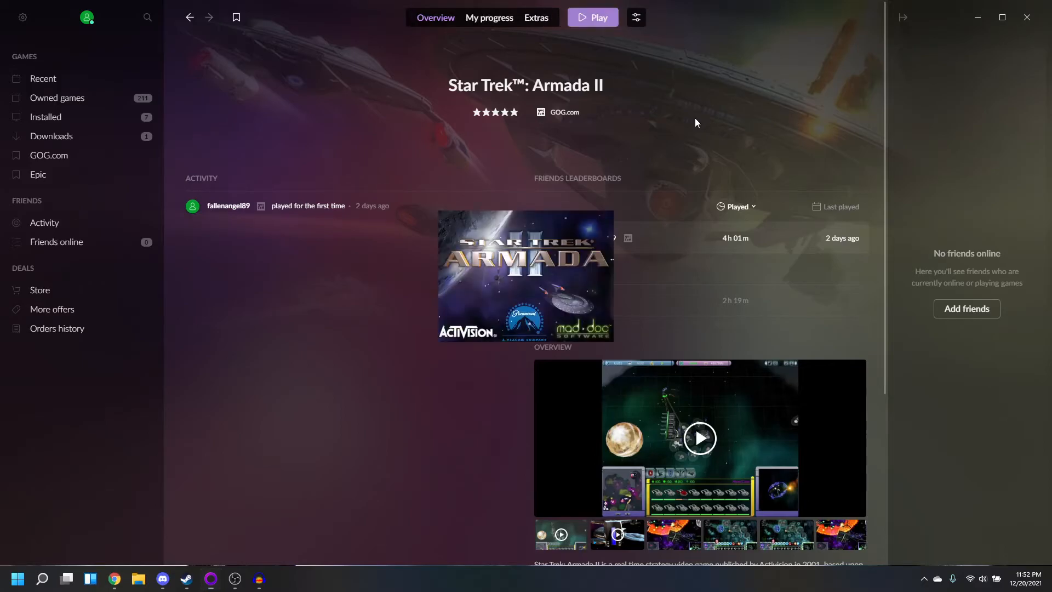
# Launch Star Trek: Armada II with Play and reach its main menu
pyautogui.click(592, 16)
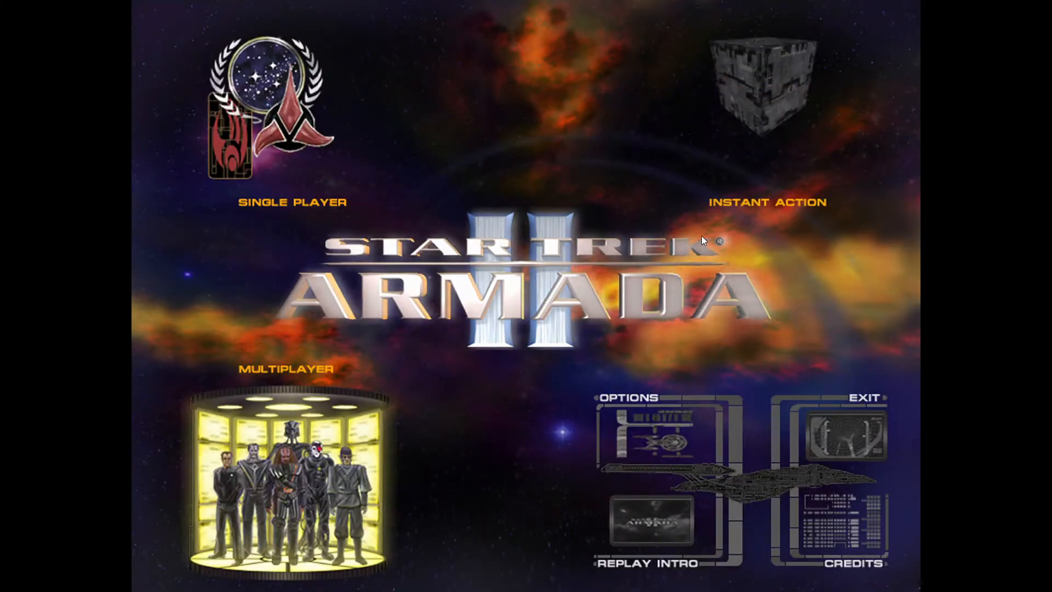
pyautogui.click(768, 202)
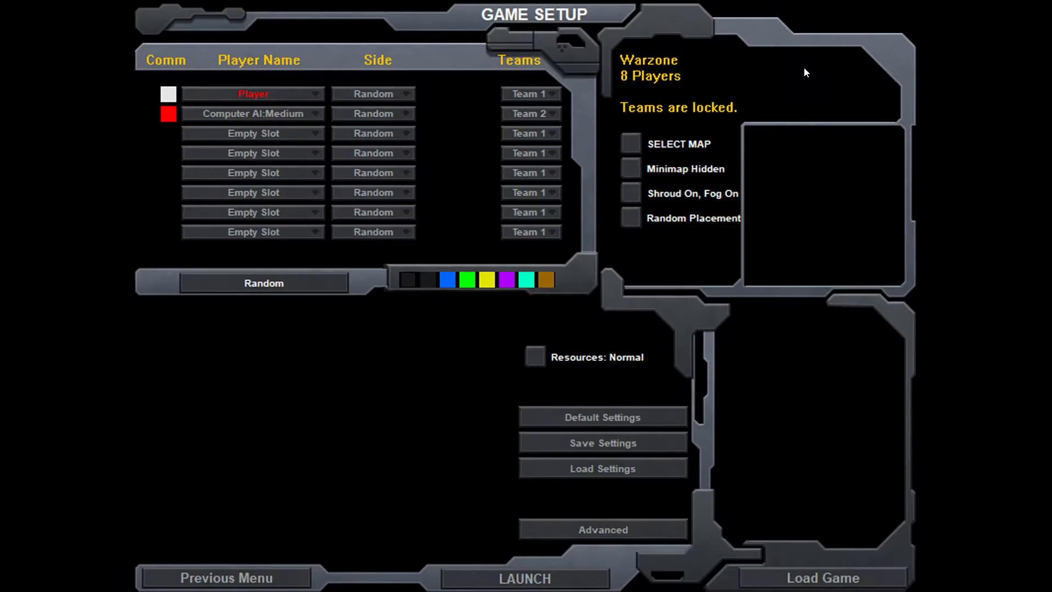
pyautogui.click(225, 578)
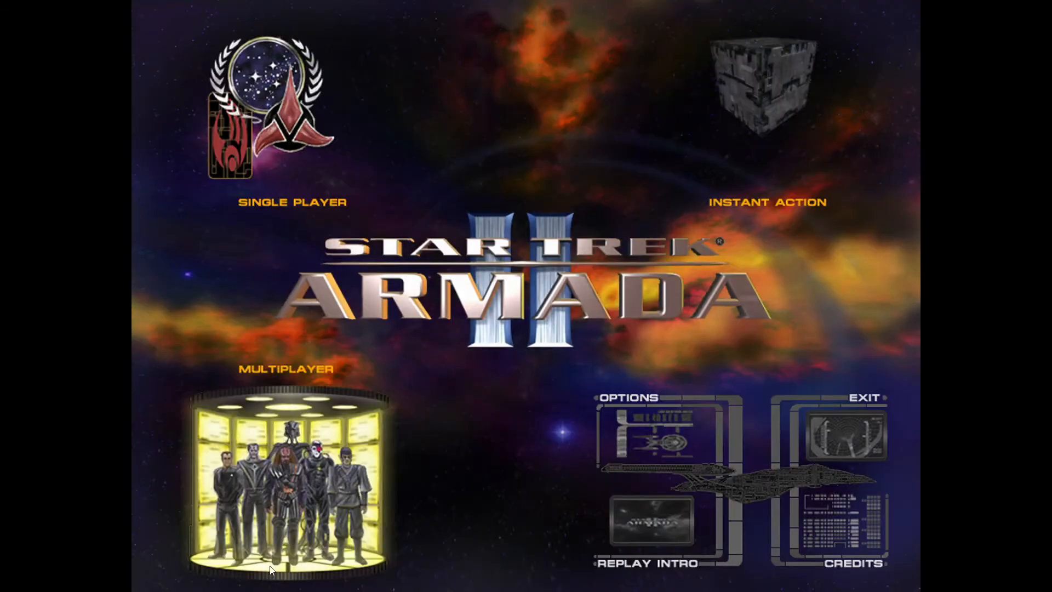